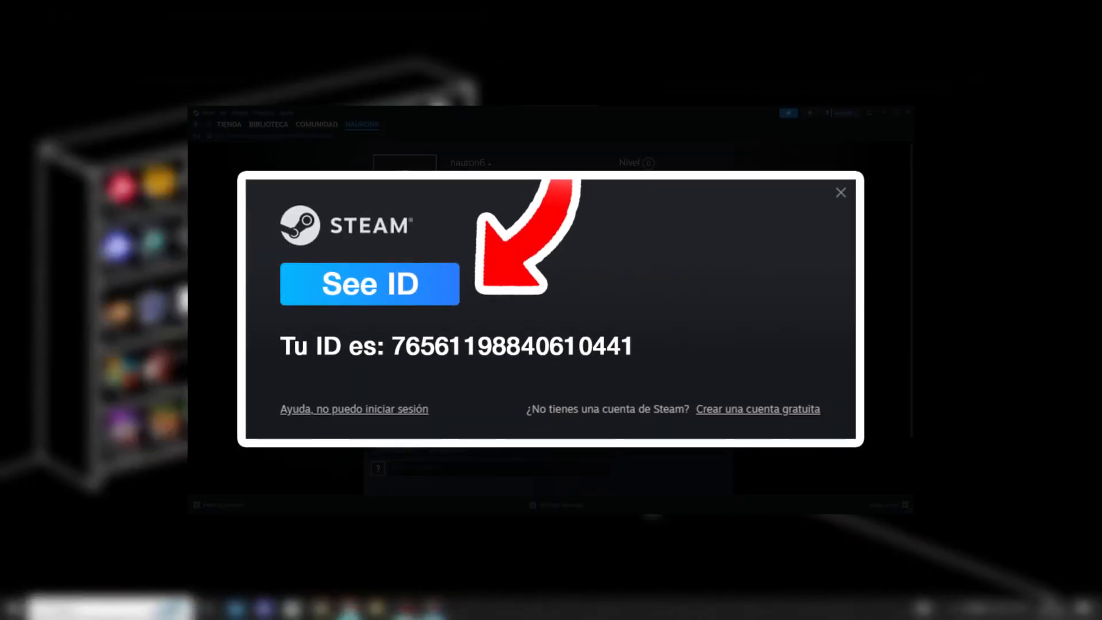
Launch File Explorer from the taskbar icon, opening at Quick access
{"action": "left_click", "coordinate": [841, 193]}
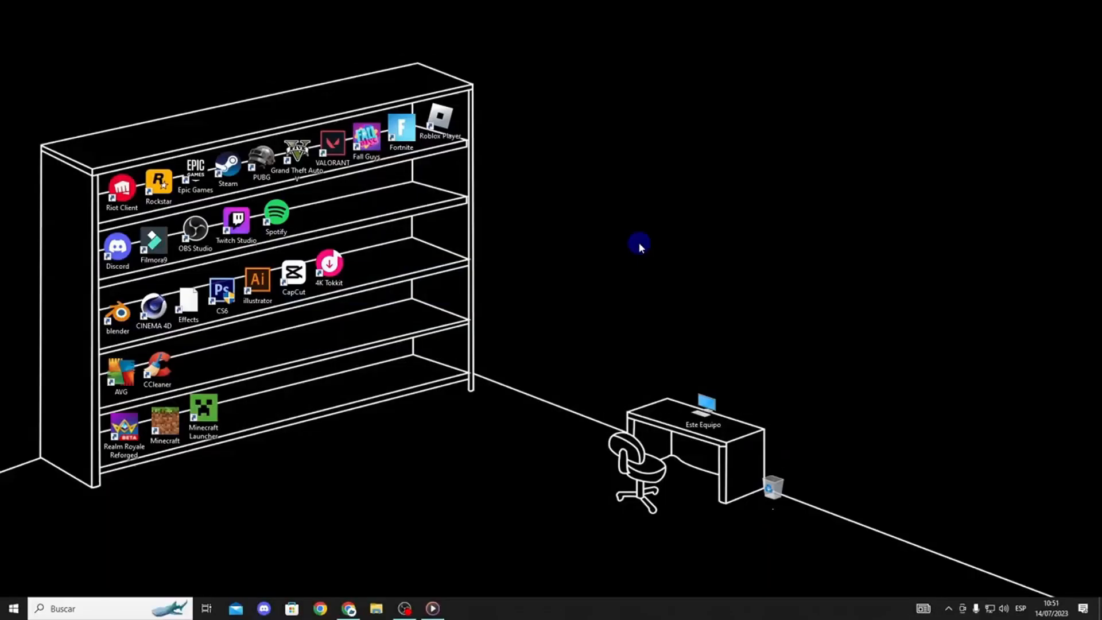
{"action": "mouse_move", "coordinate": [593, 276]}
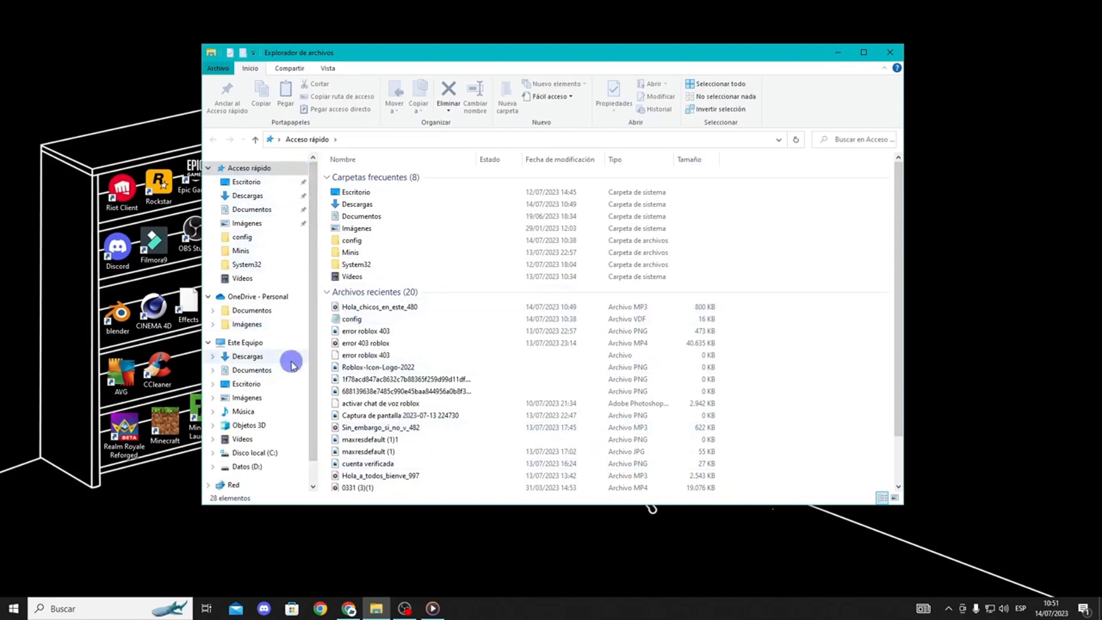
Browse from Este Equipo to C:\Archivos de programa (x86)\Steam\config
{"action": "left_click", "coordinate": [245, 342]}
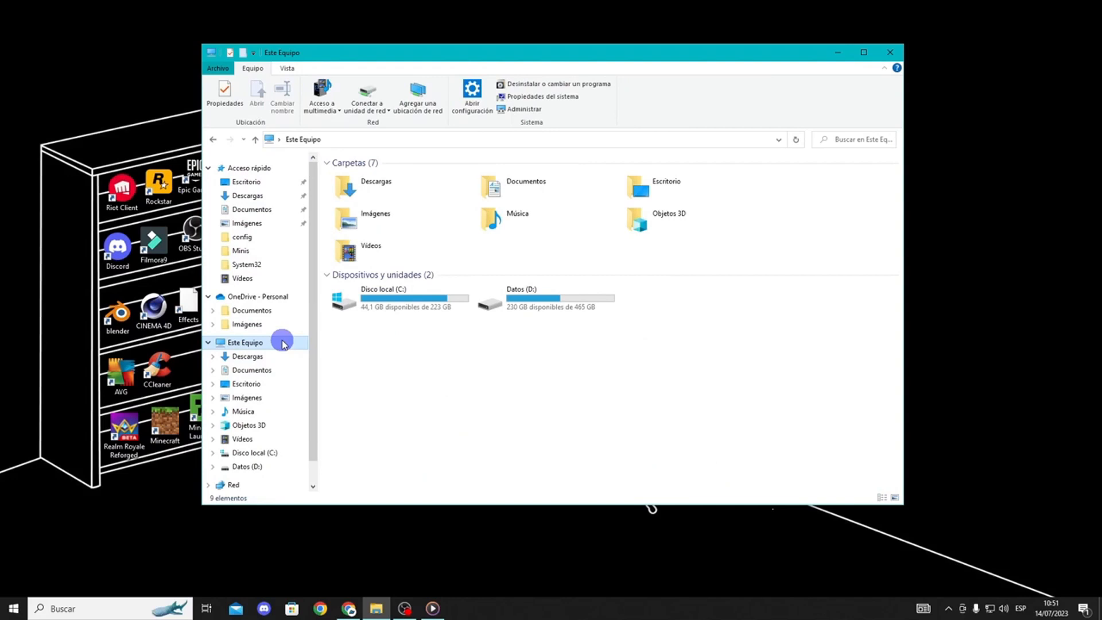
{"action": "double_click", "coordinate": [397, 298]}
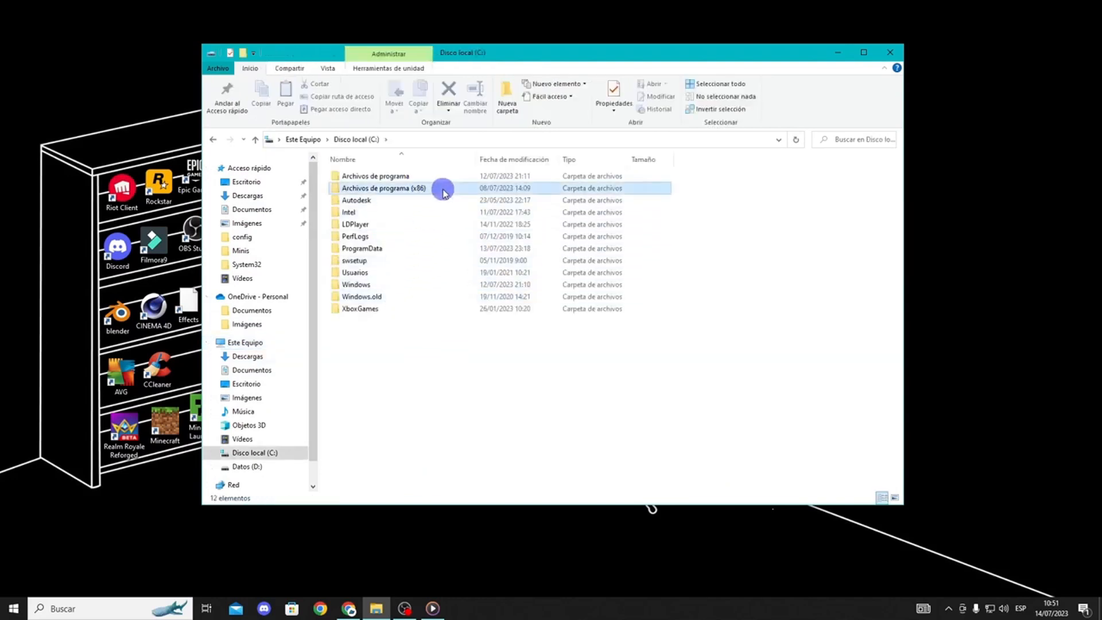
{"action": "double_click", "coordinate": [384, 188]}
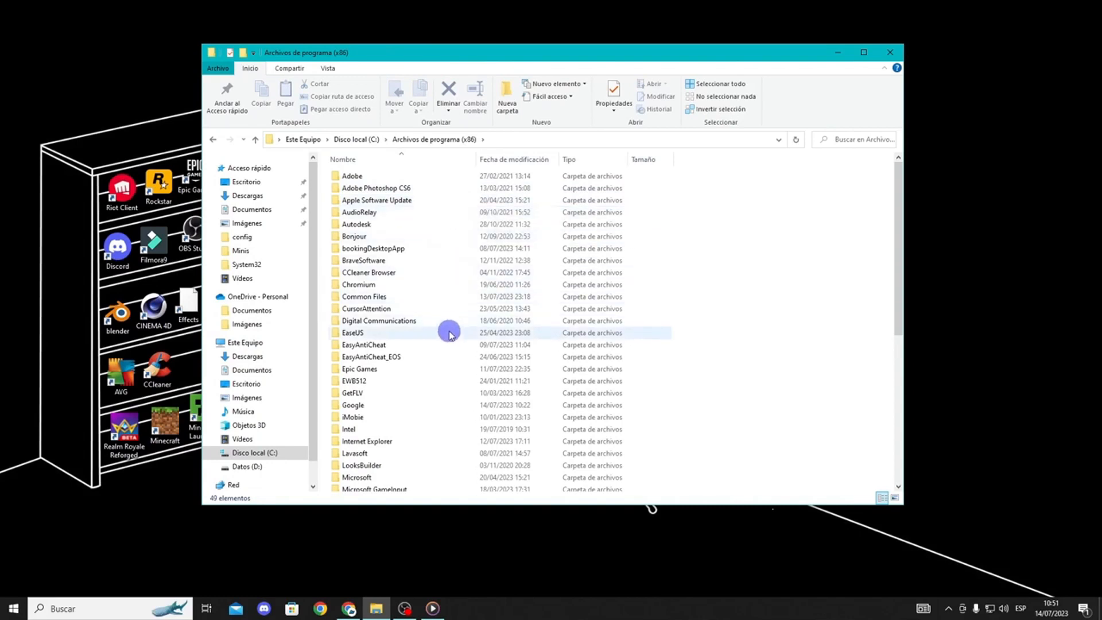
{"action": "scroll", "scroll_direction": "down", "scroll_amount": 3}
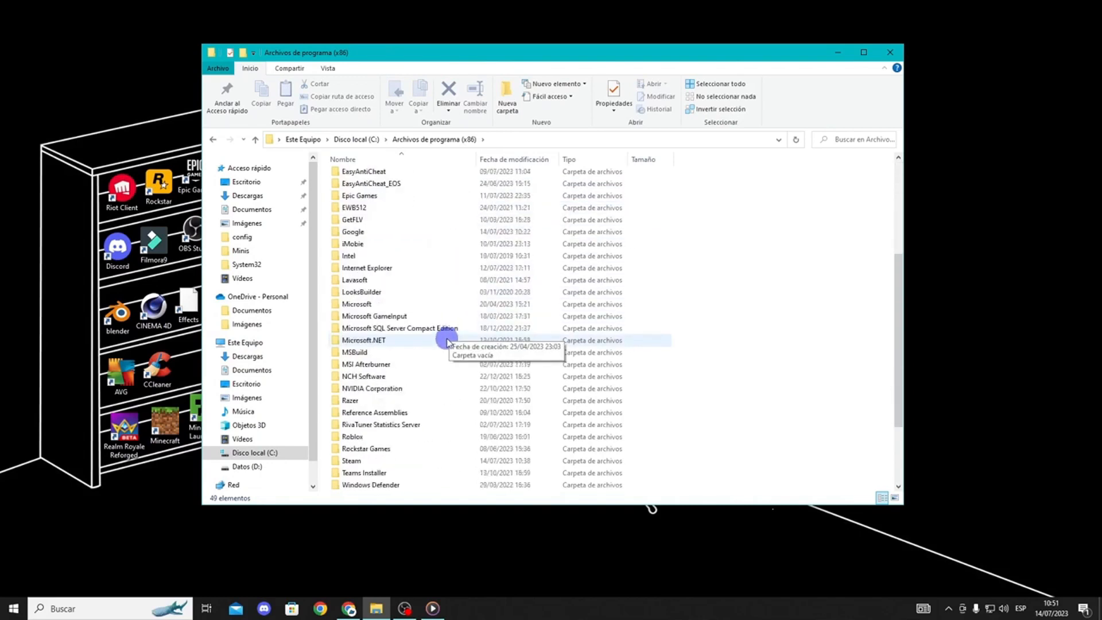
{"action": "left_click", "coordinate": [351, 460]}
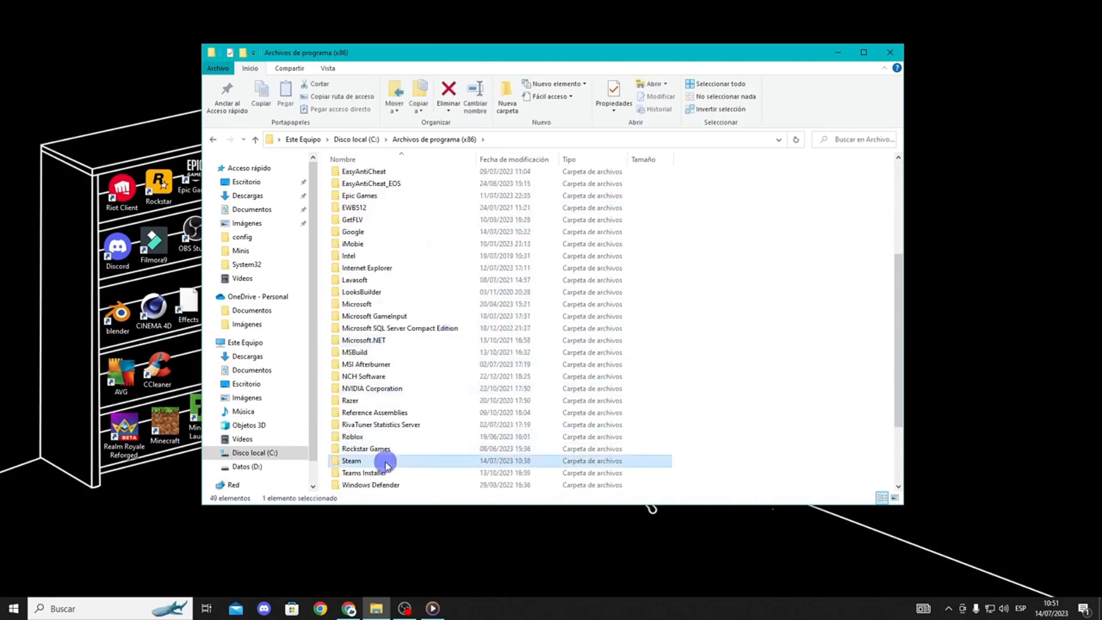
{"action": "double_click", "coordinate": [352, 461]}
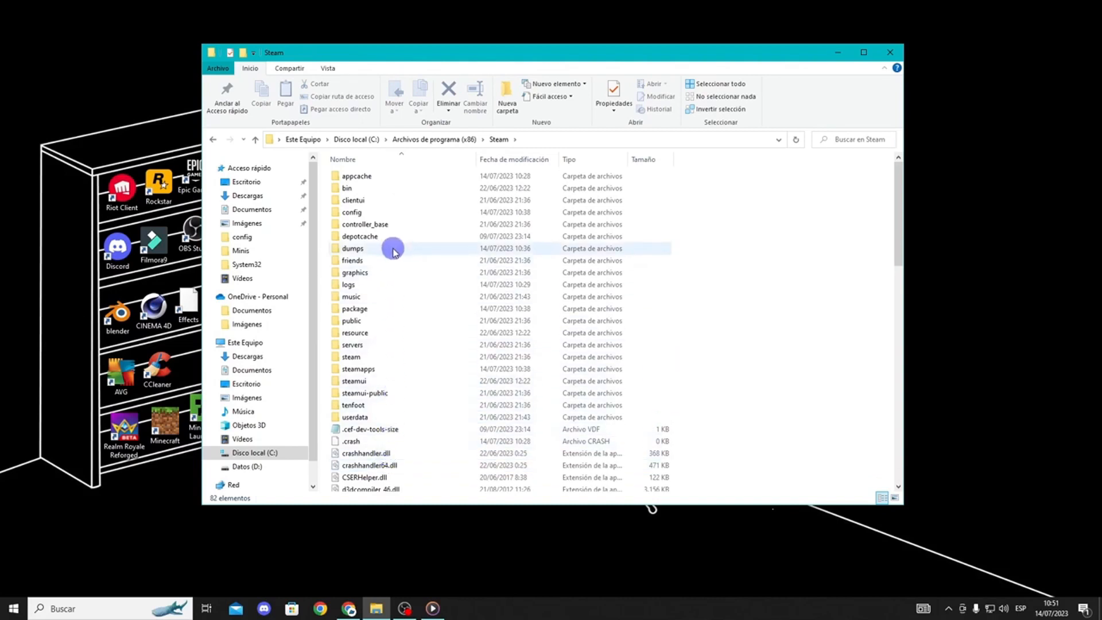
{"action": "double_click", "coordinate": [351, 212]}
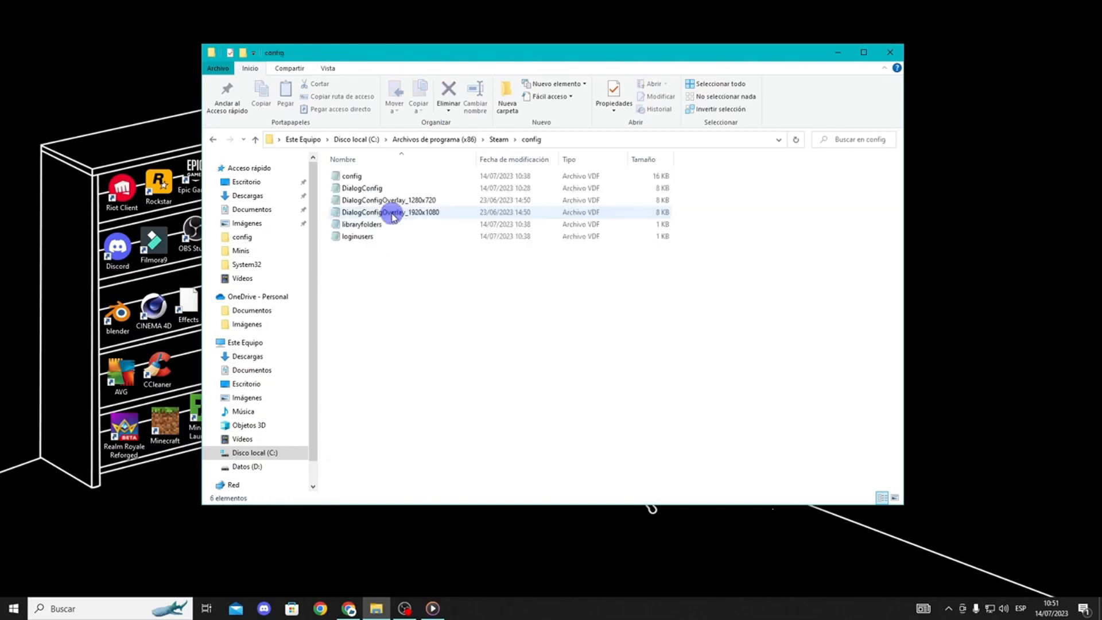
Open the Steam config.vdf file in Bloc de notas via Abrir con
{"action": "left_click", "coordinate": [351, 176]}
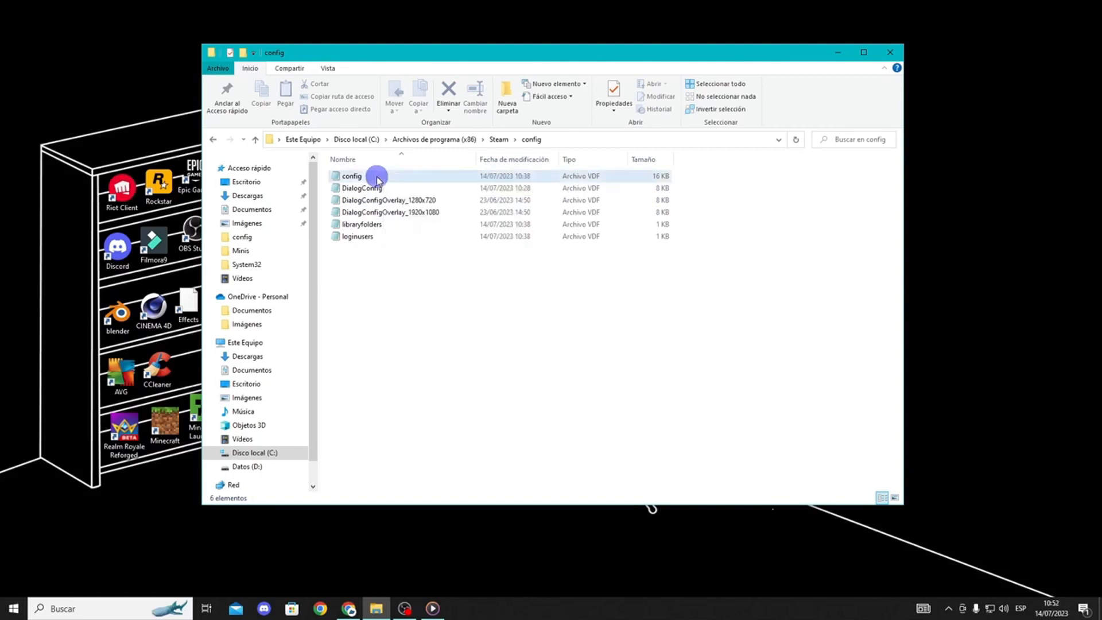
{"action": "right_click", "coordinate": [352, 176]}
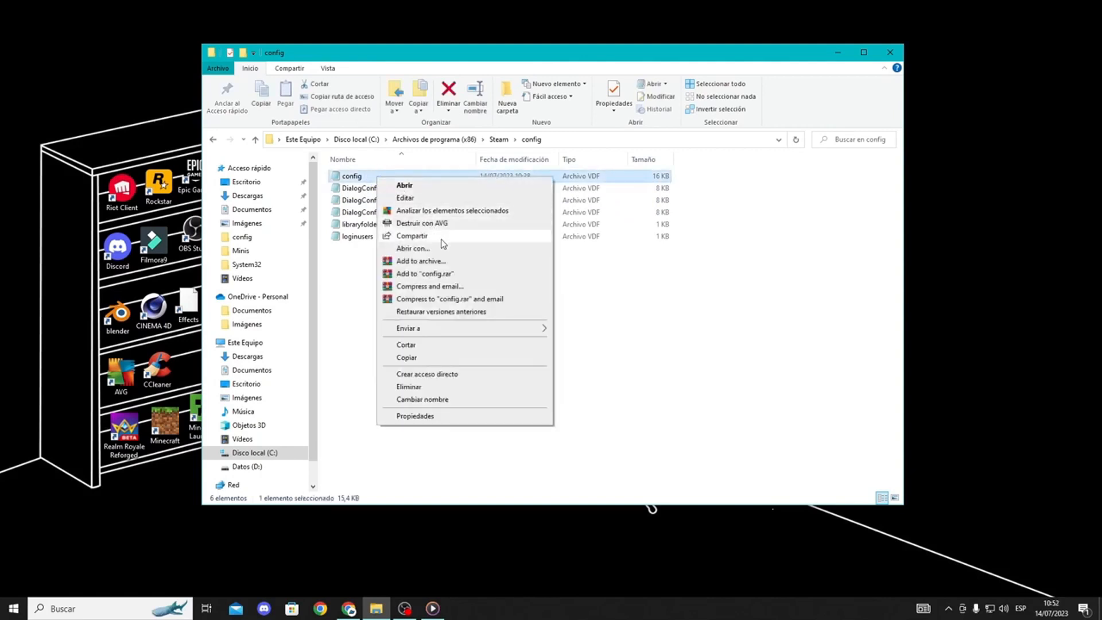
{"action": "left_click", "coordinate": [414, 248]}
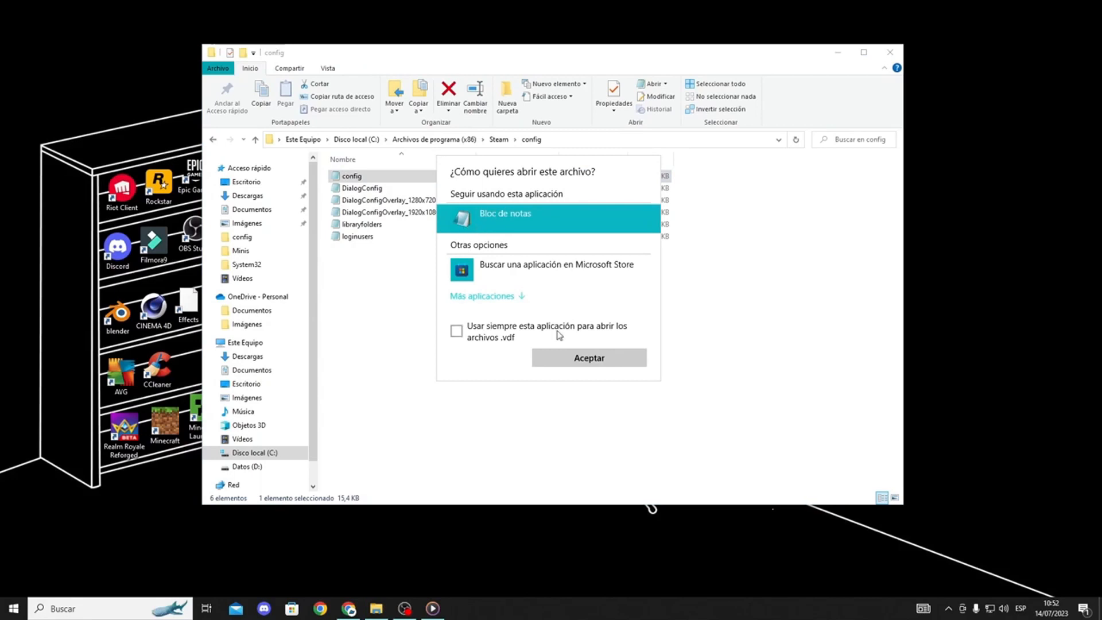
{"action": "left_click", "coordinate": [589, 358]}
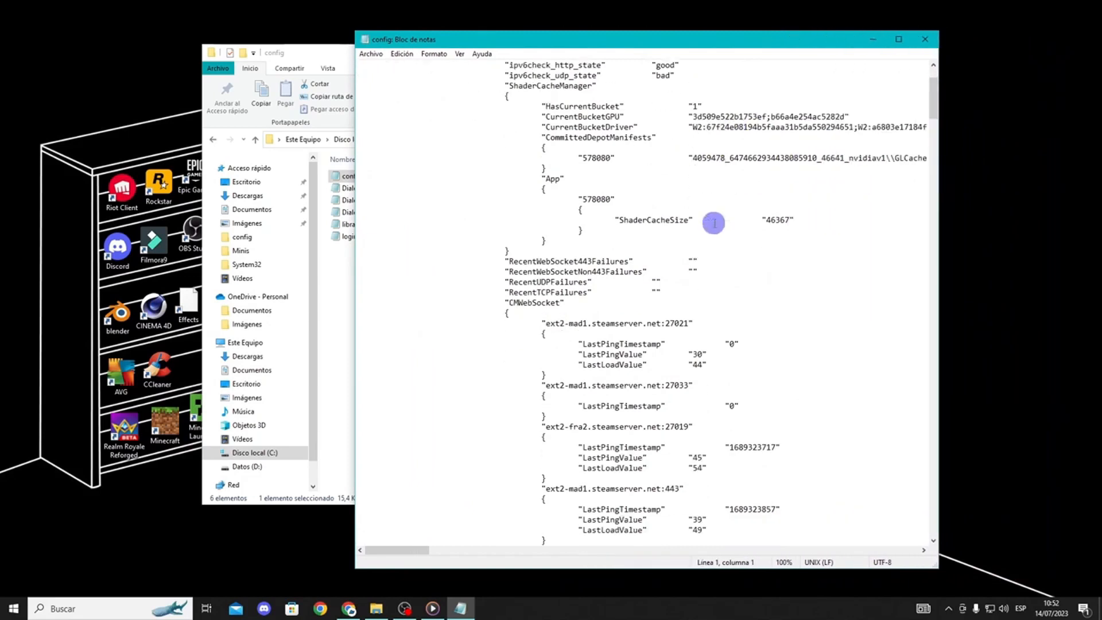
{"action": "scroll", "scroll_direction": "down", "scroll_amount": 3}
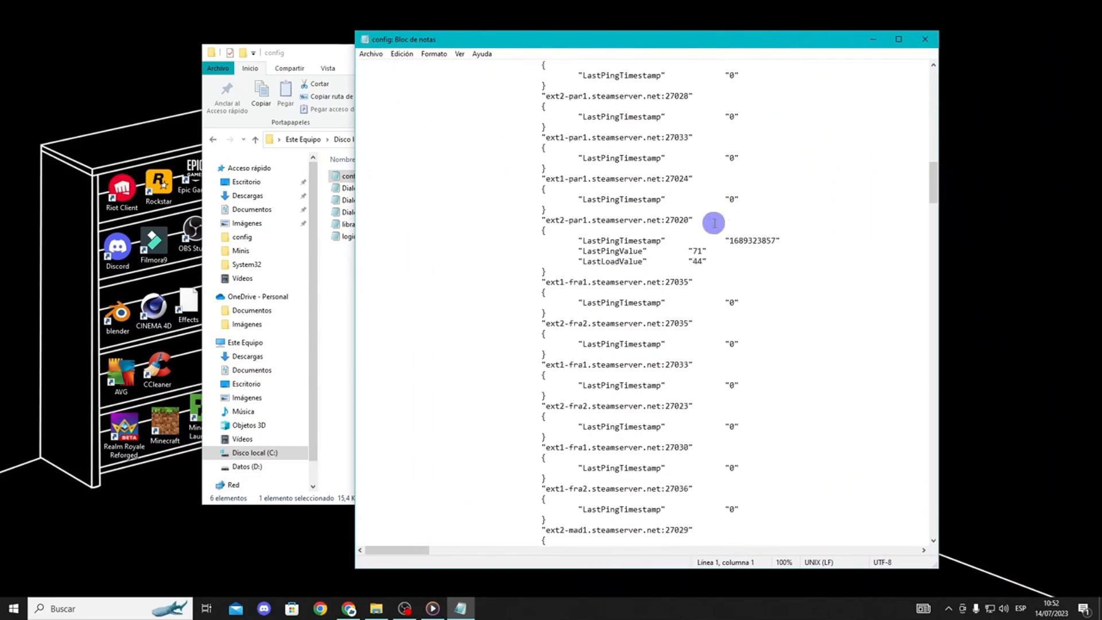
{"action": "left_click", "coordinate": [402, 53]}
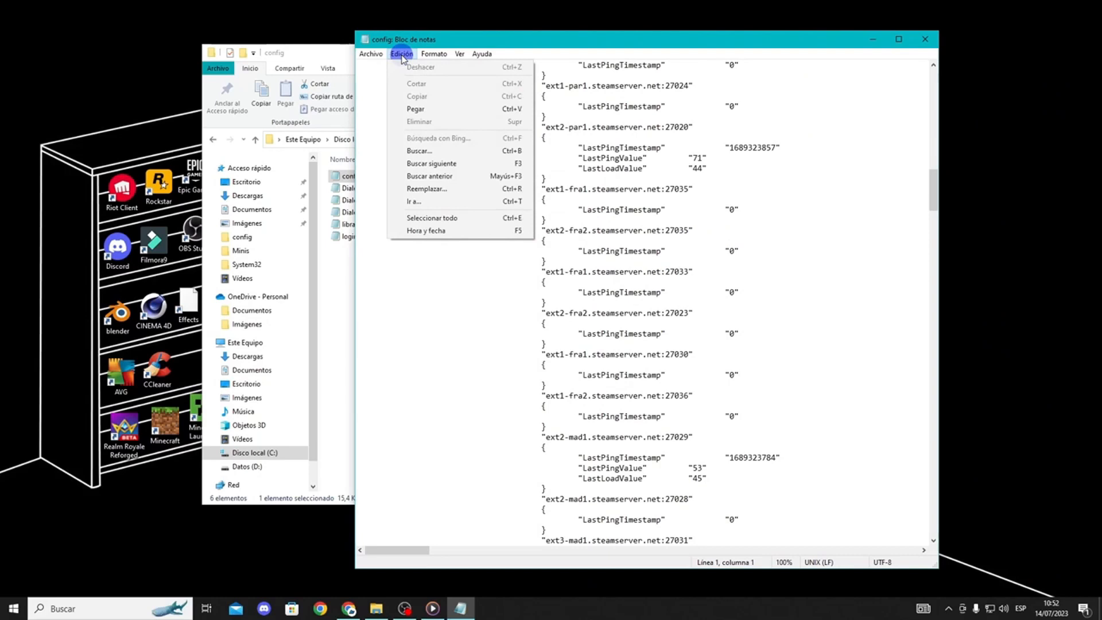
{"action": "mouse_move", "coordinate": [429, 153]}
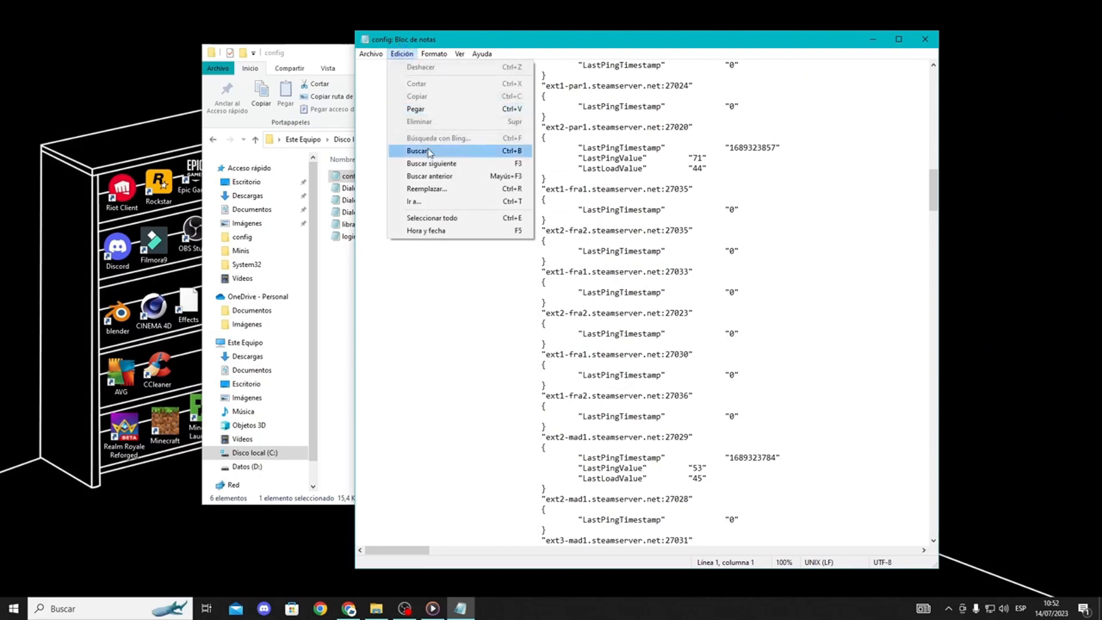
Search the file for 'accounts' with Edición > Buscar
{"action": "left_click", "coordinate": [418, 150]}
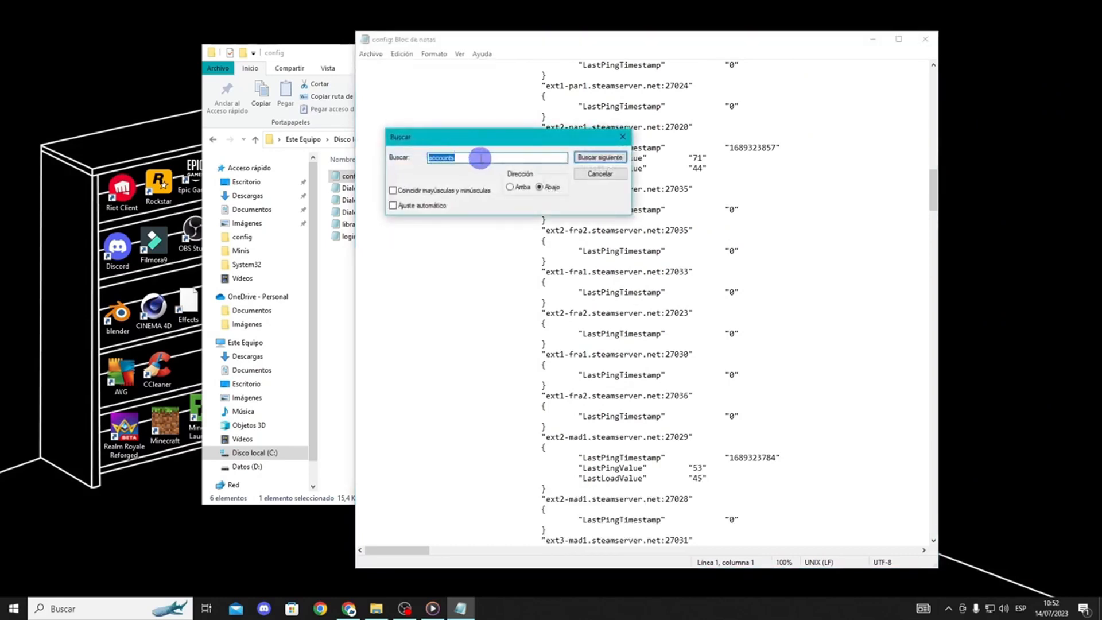
{"action": "left_click", "coordinate": [598, 156]}
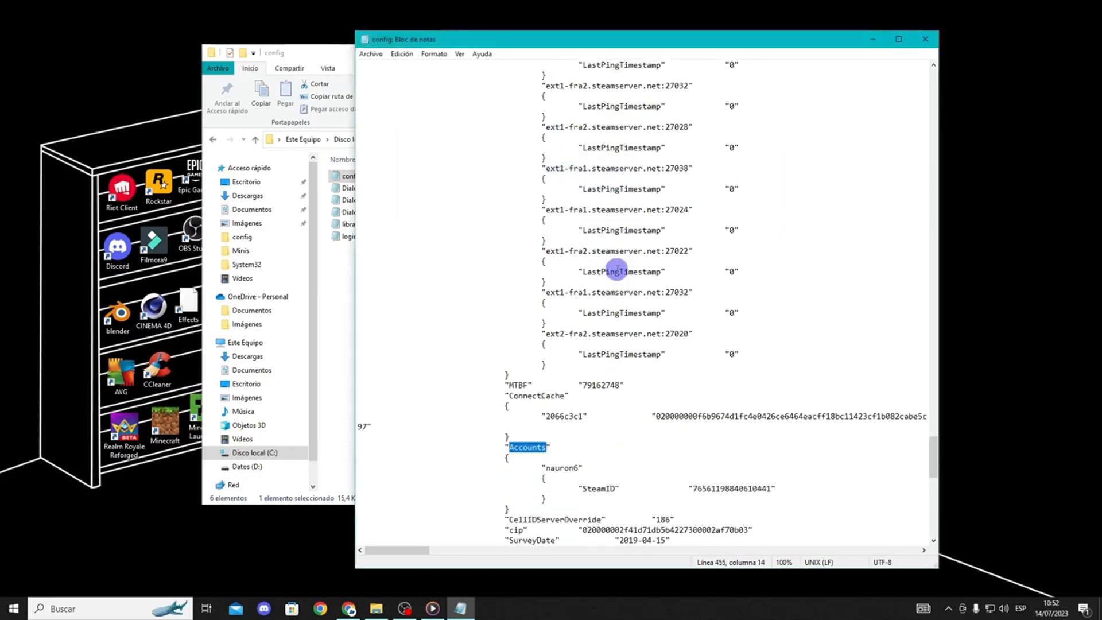
Scroll to the SteamID line under Accounts, then close Notepad
{"action": "scroll", "scroll_direction": "down", "scroll_amount": 3}
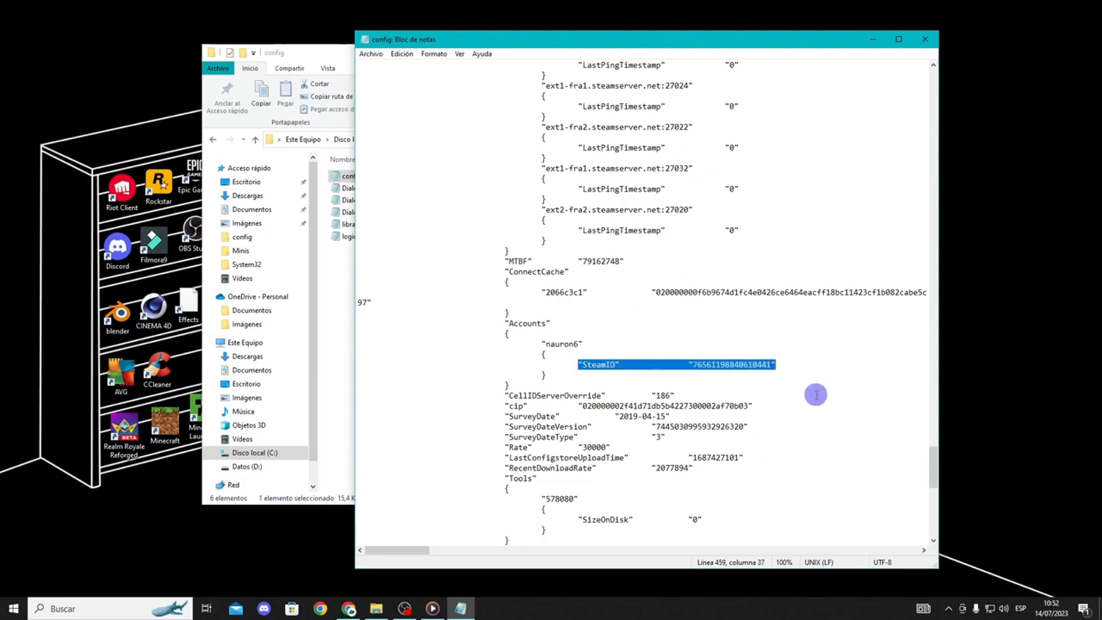
{"action": "mouse_move", "coordinate": [800, 378]}
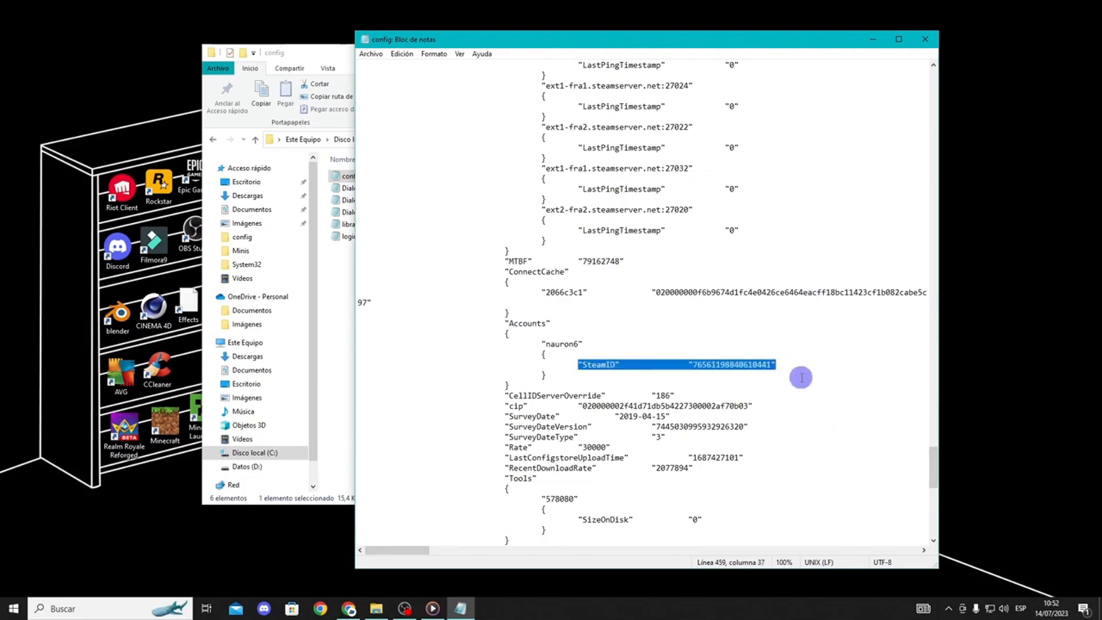
{"action": "mouse_move", "coordinate": [852, 376]}
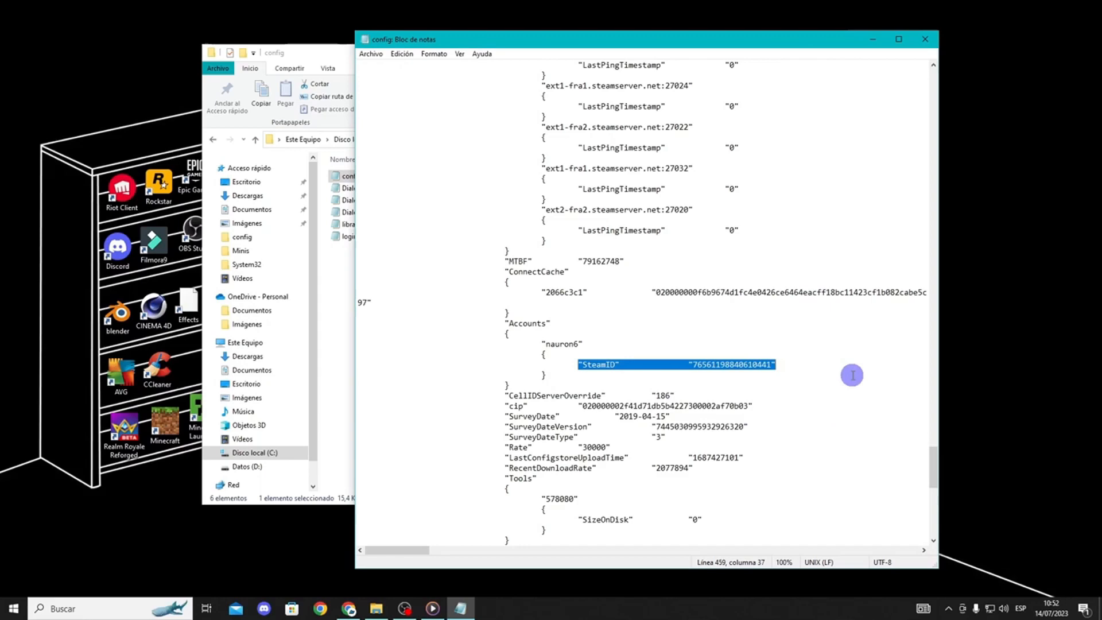
{"action": "left_click", "coordinate": [925, 39]}
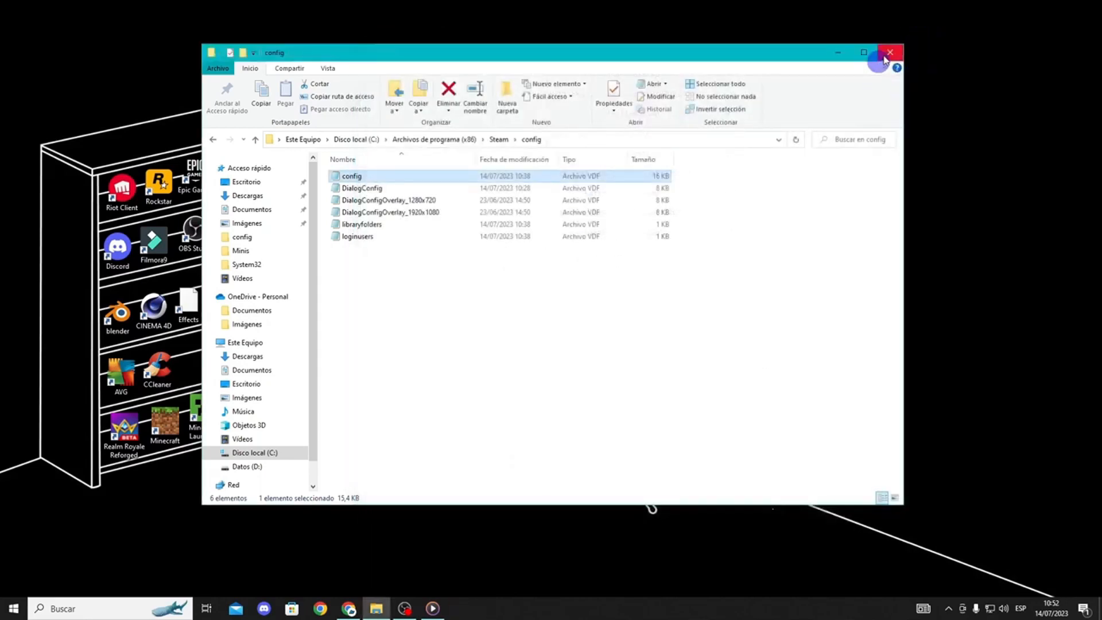
Close the File Explorer window on the Steam config folder
{"action": "left_click", "coordinate": [890, 52]}
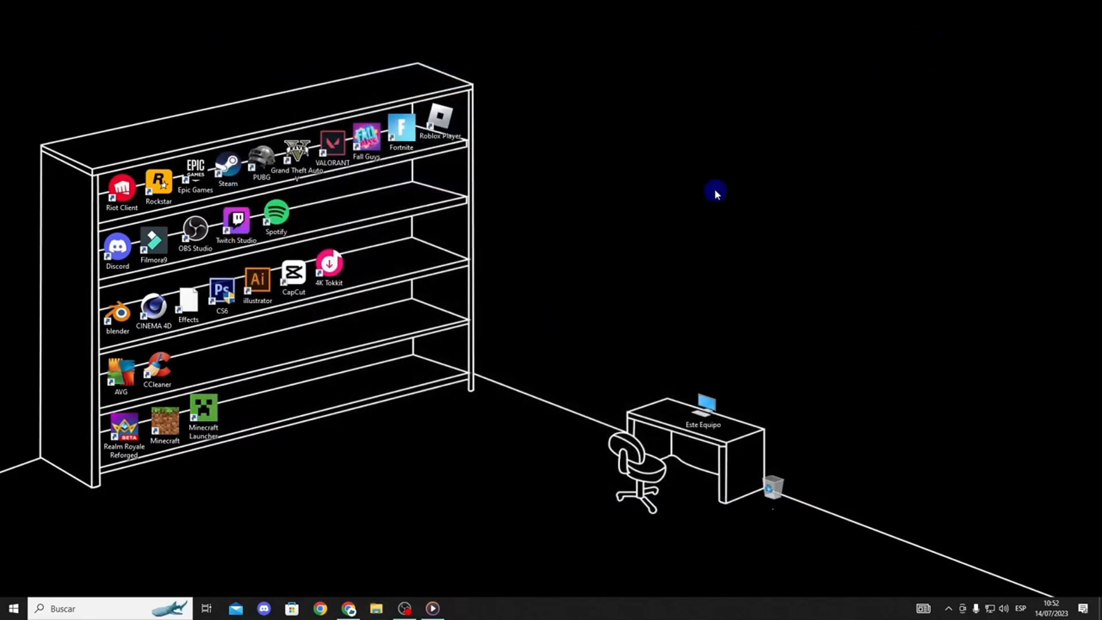
{"action": "mouse_move", "coordinate": [623, 205]}
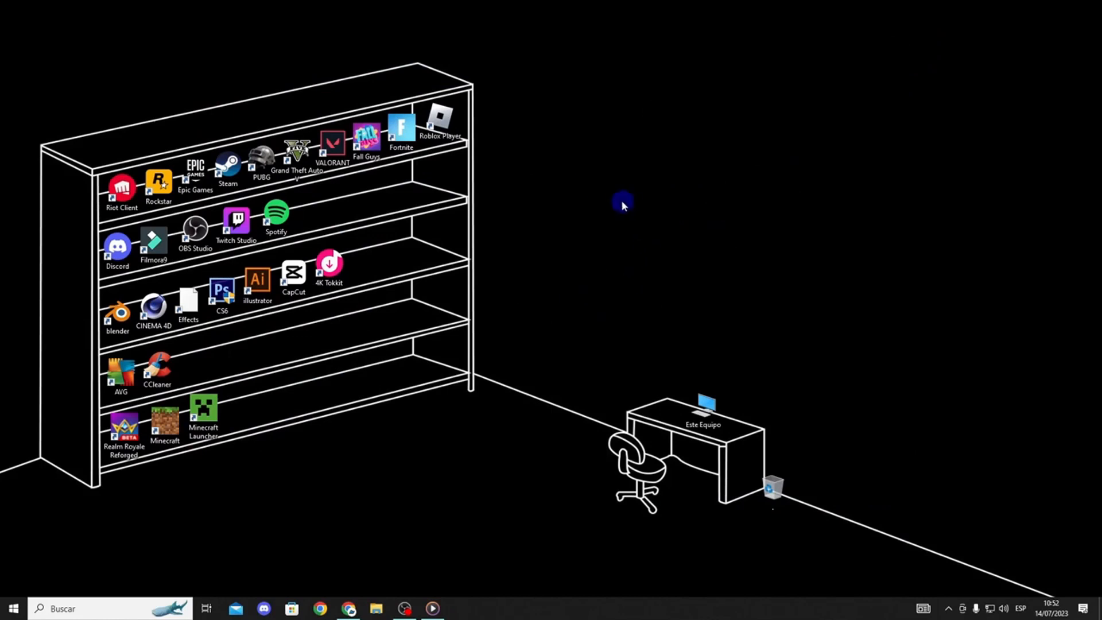
{"action": "mouse_move", "coordinate": [611, 254]}
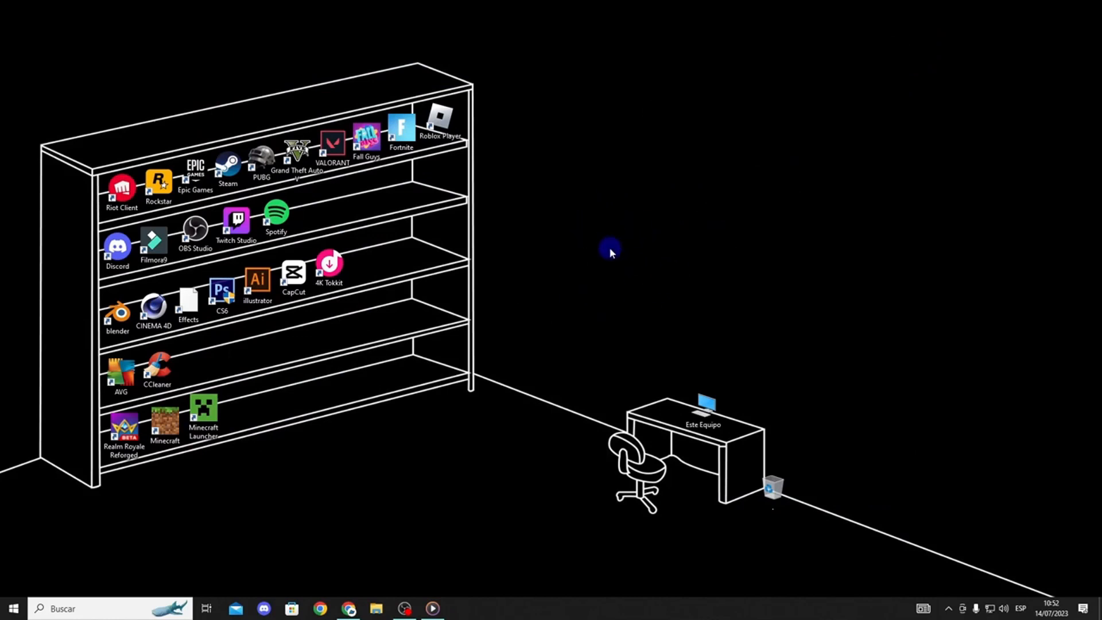